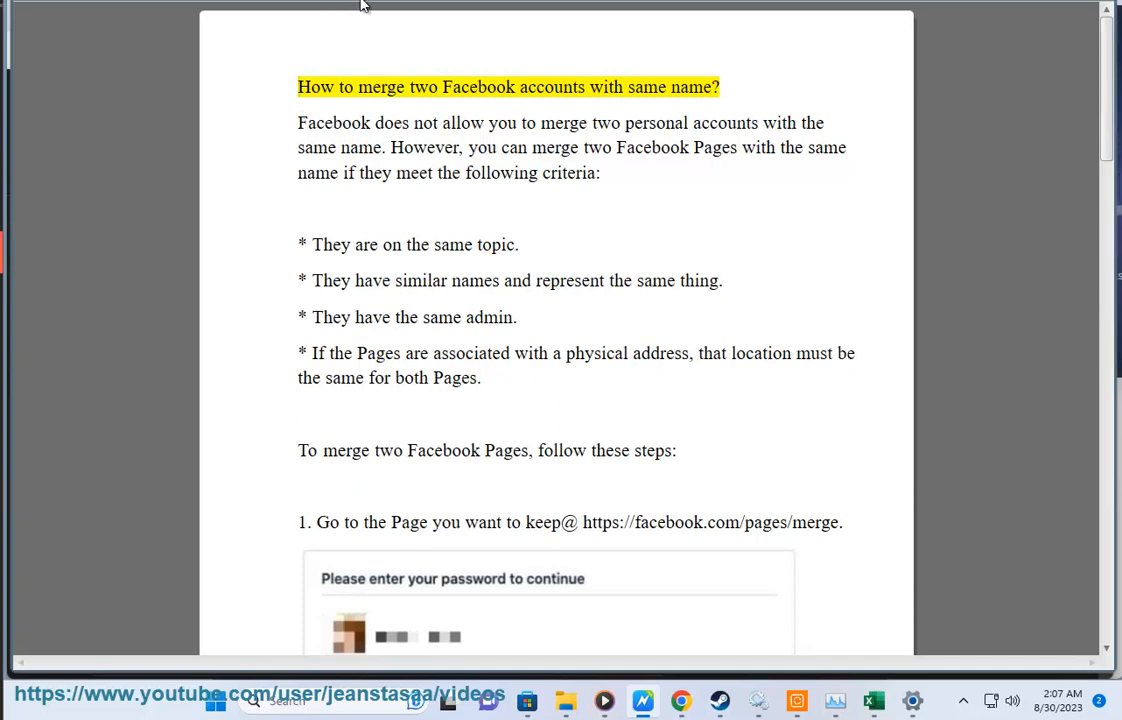
Step: Start Read Aloud on the Facebook Pages merge PDF, voicing the title, criteria and step 1
{"action": "double_click", "coordinate": [690, 87]}
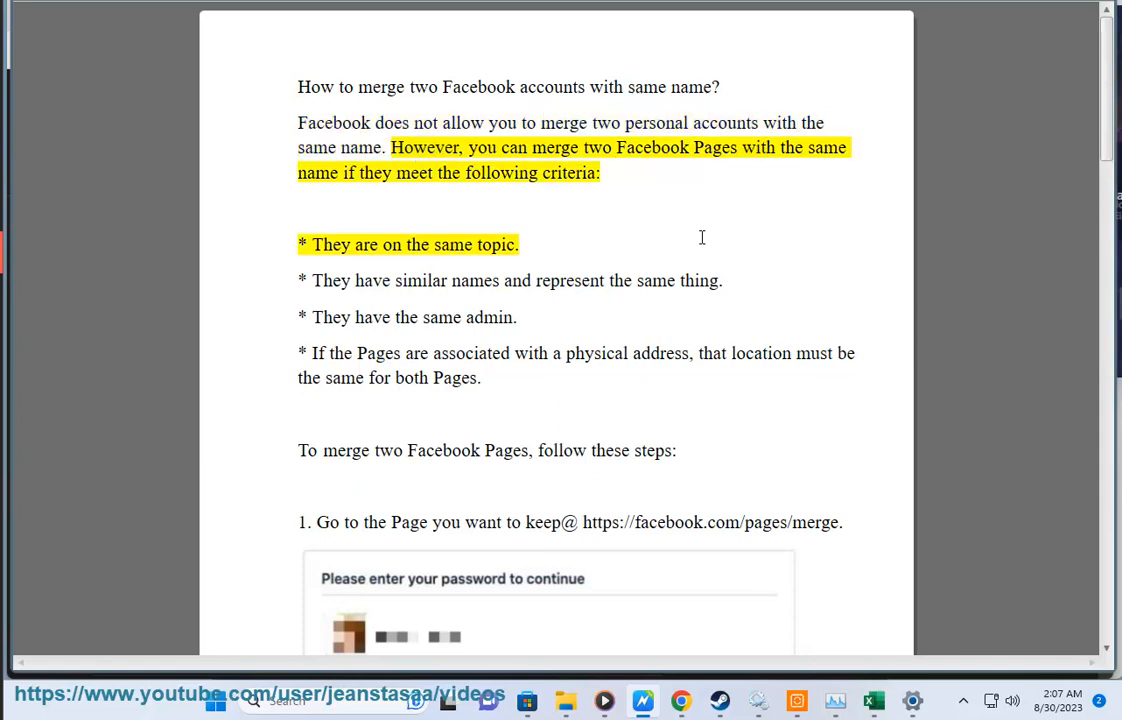
{"action": "double_click", "coordinate": [791, 147]}
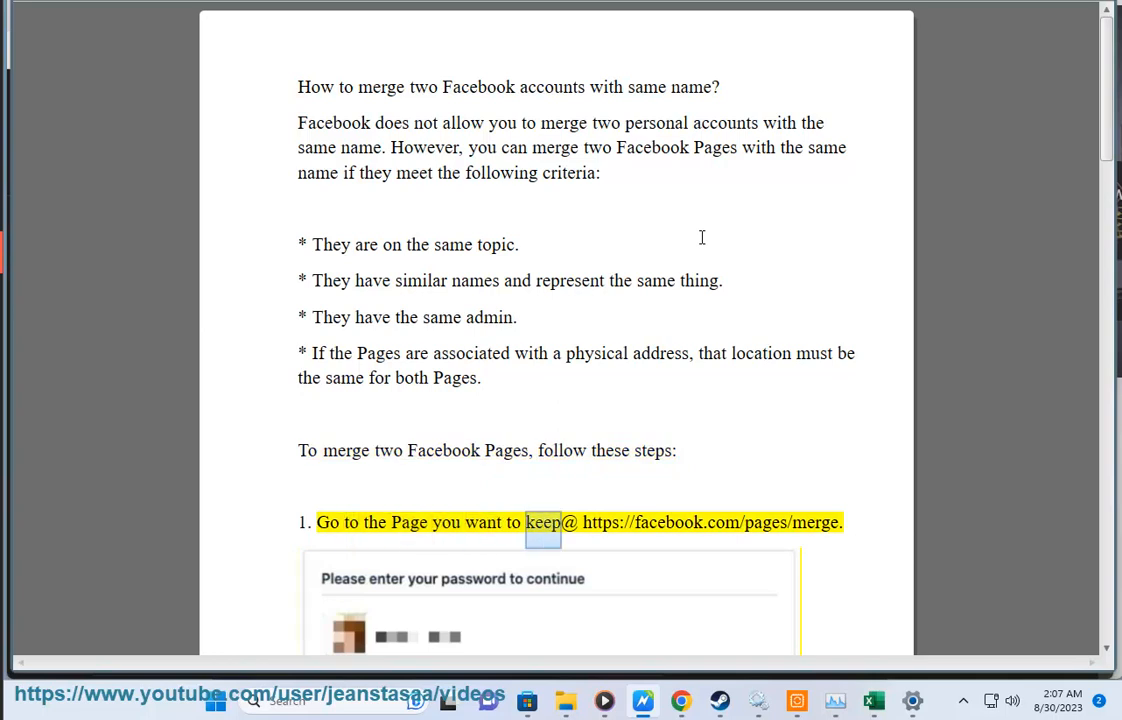
Step: Scroll down to keep the read-aloud highlight visible through merge steps 1–8 and the review note
{"action": "scroll", "scroll_direction": "down", "scroll_amount": 3}
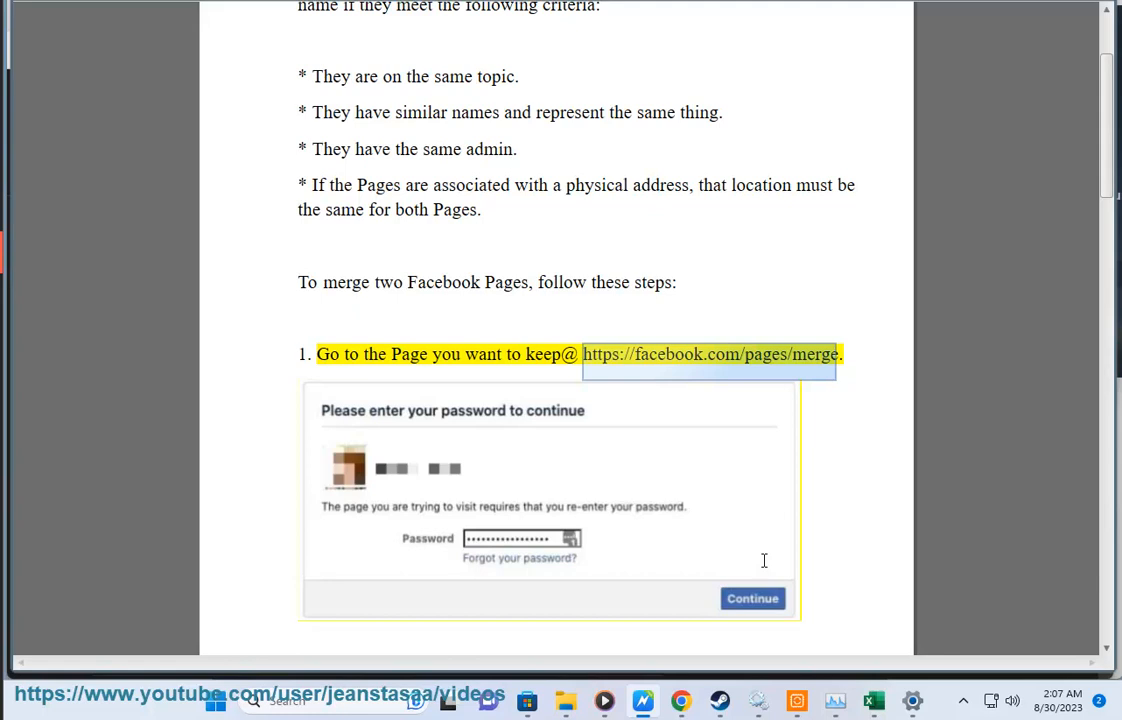
{"action": "scroll", "scroll_direction": "down", "scroll_amount": 3}
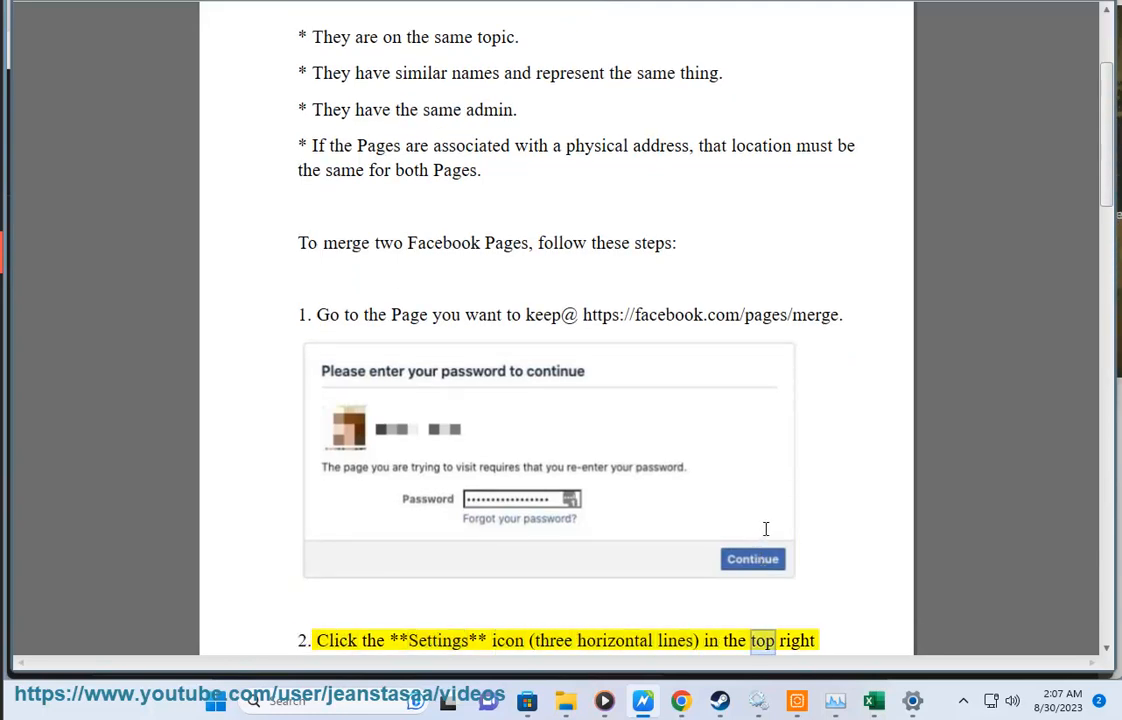
{"action": "scroll", "scroll_direction": "down", "scroll_amount": 3}
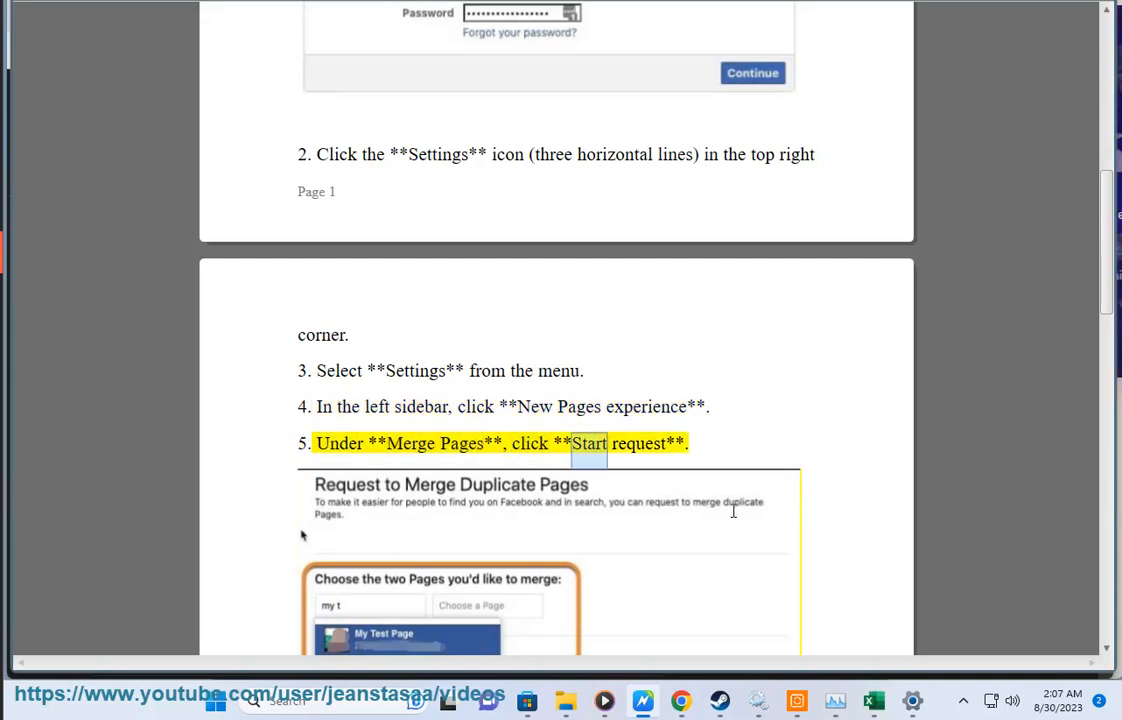
{"action": "scroll", "scroll_direction": "down", "scroll_amount": 3}
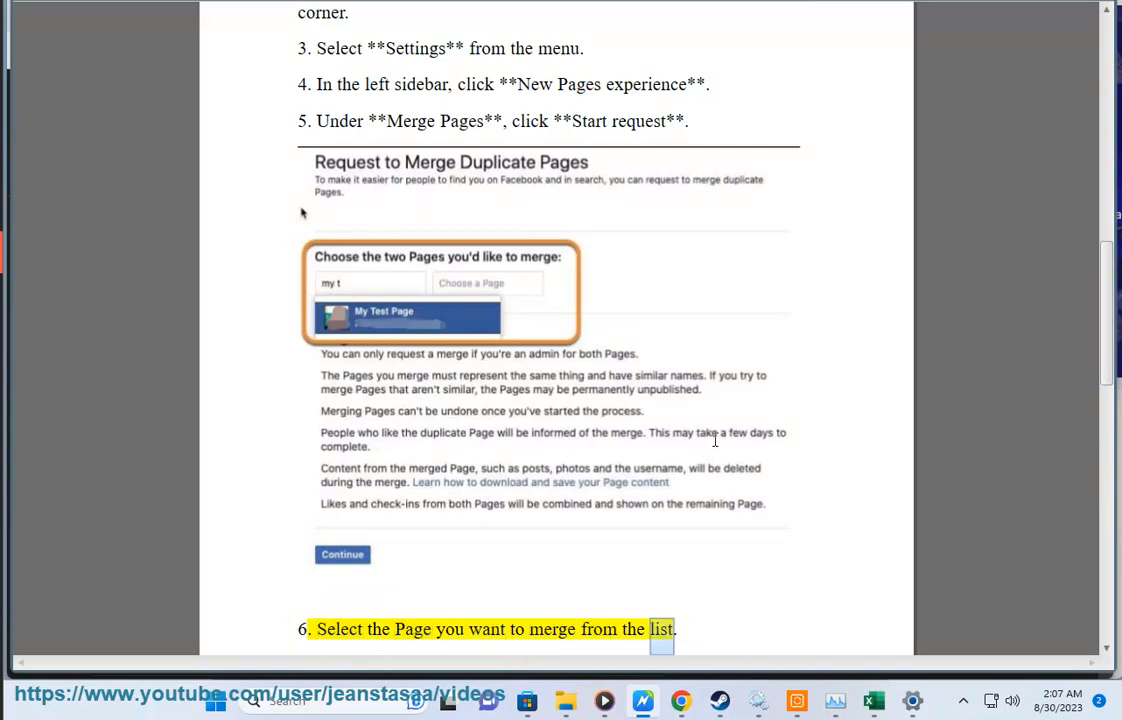
{"action": "scroll", "scroll_direction": "down", "scroll_amount": 3}
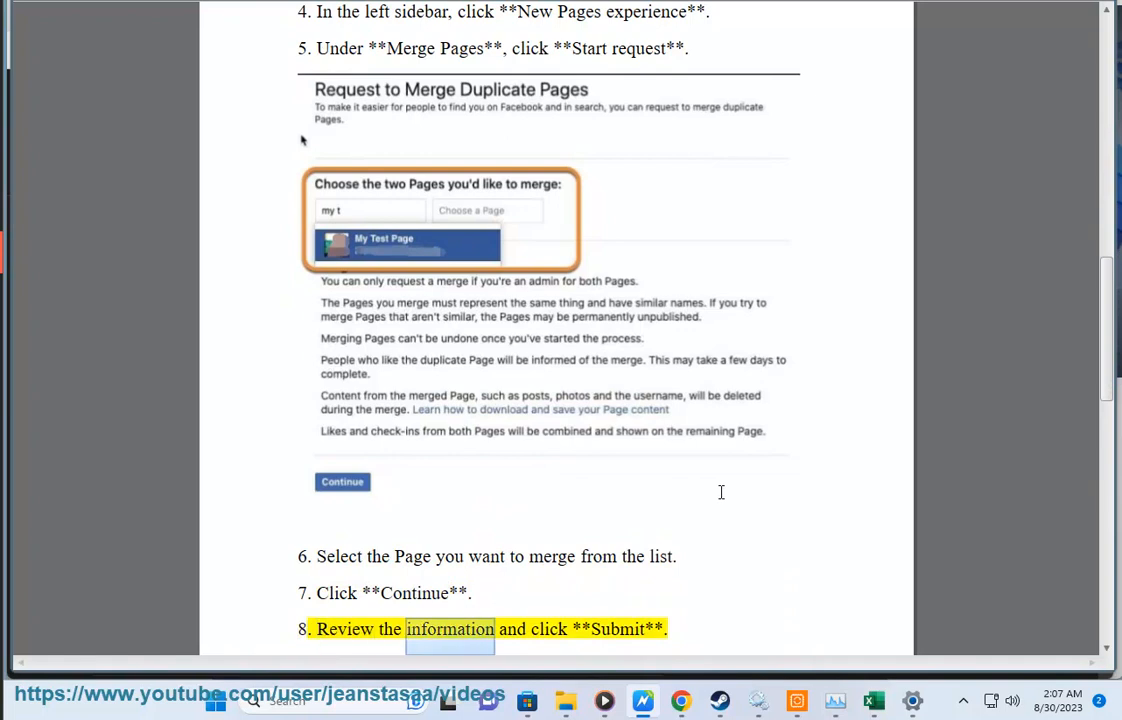
{"action": "scroll", "scroll_direction": "down", "scroll_amount": 3}
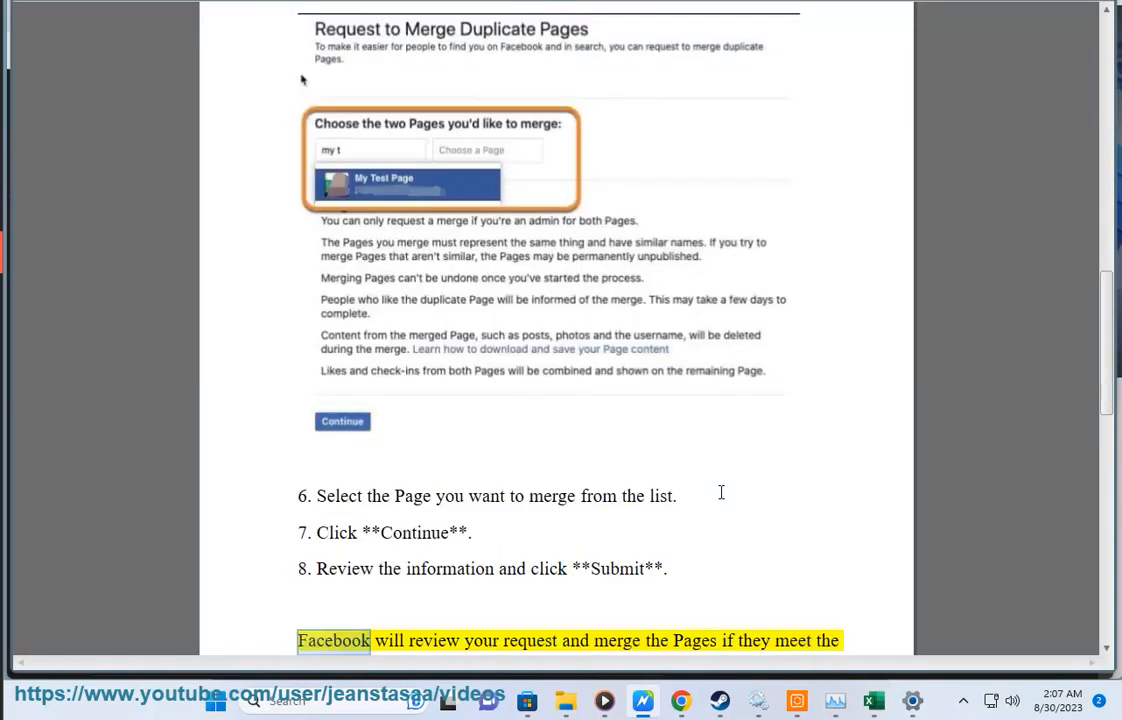
{"action": "scroll", "scroll_direction": "down", "scroll_amount": 3}
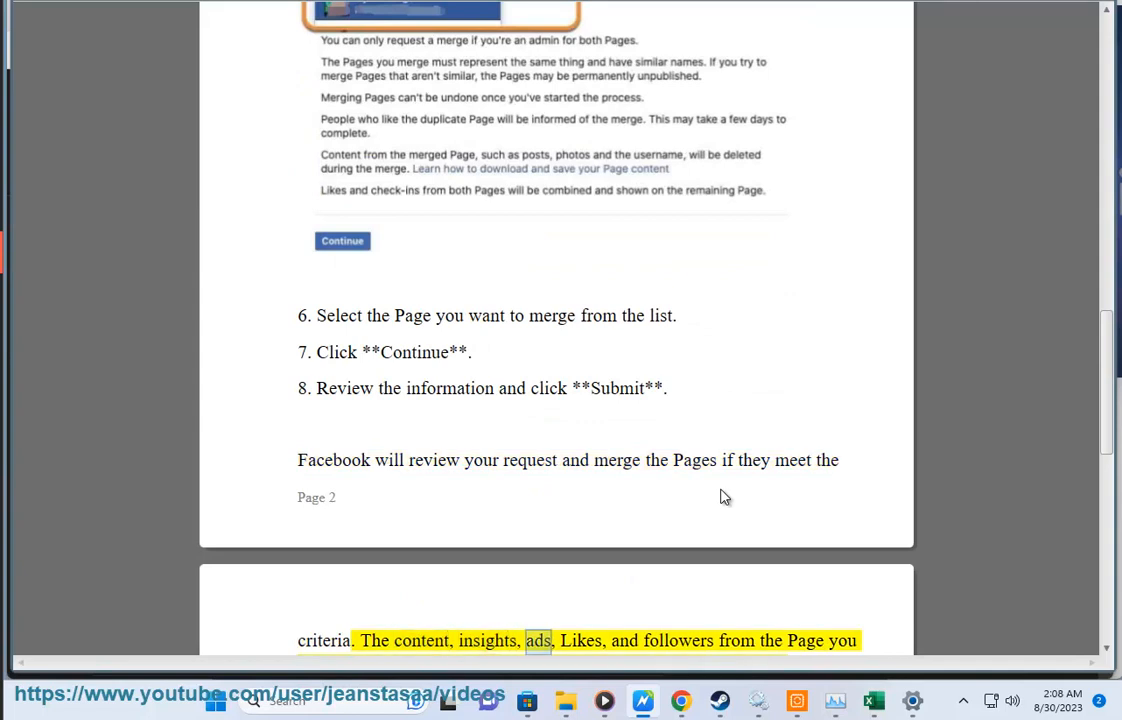
Step: Scroll through the transfer note and three merge restrictions to the closing Facebook support line
{"action": "scroll", "scroll_direction": "down", "scroll_amount": 3}
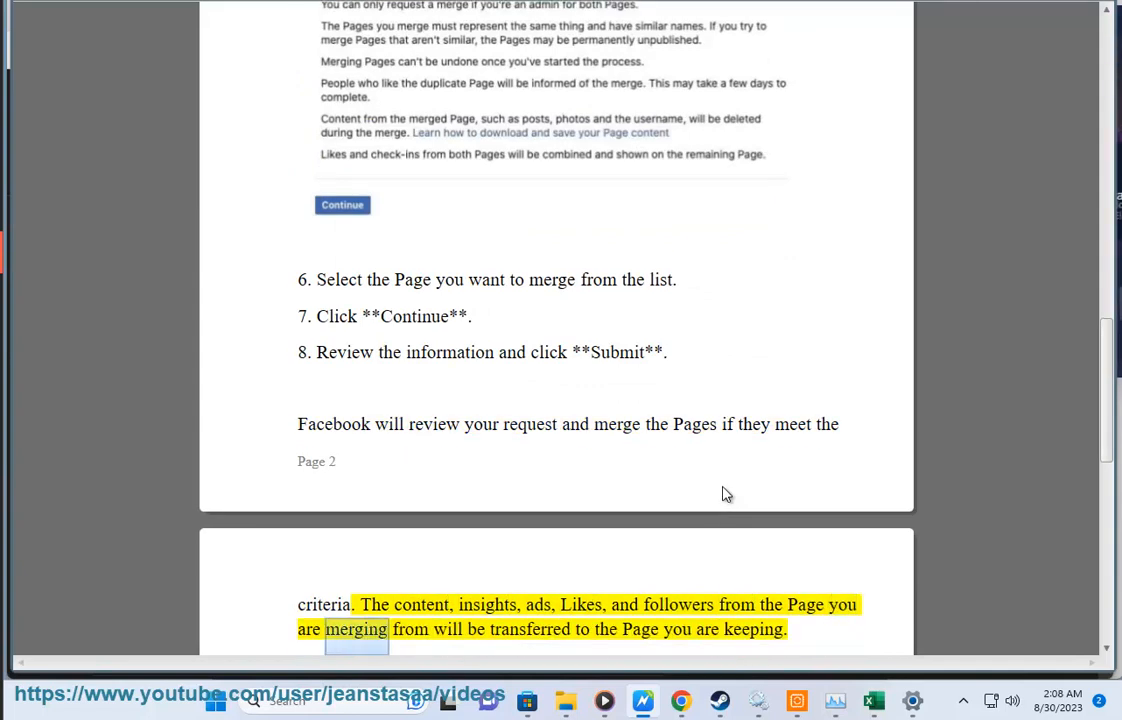
{"action": "double_click", "coordinate": [753, 629]}
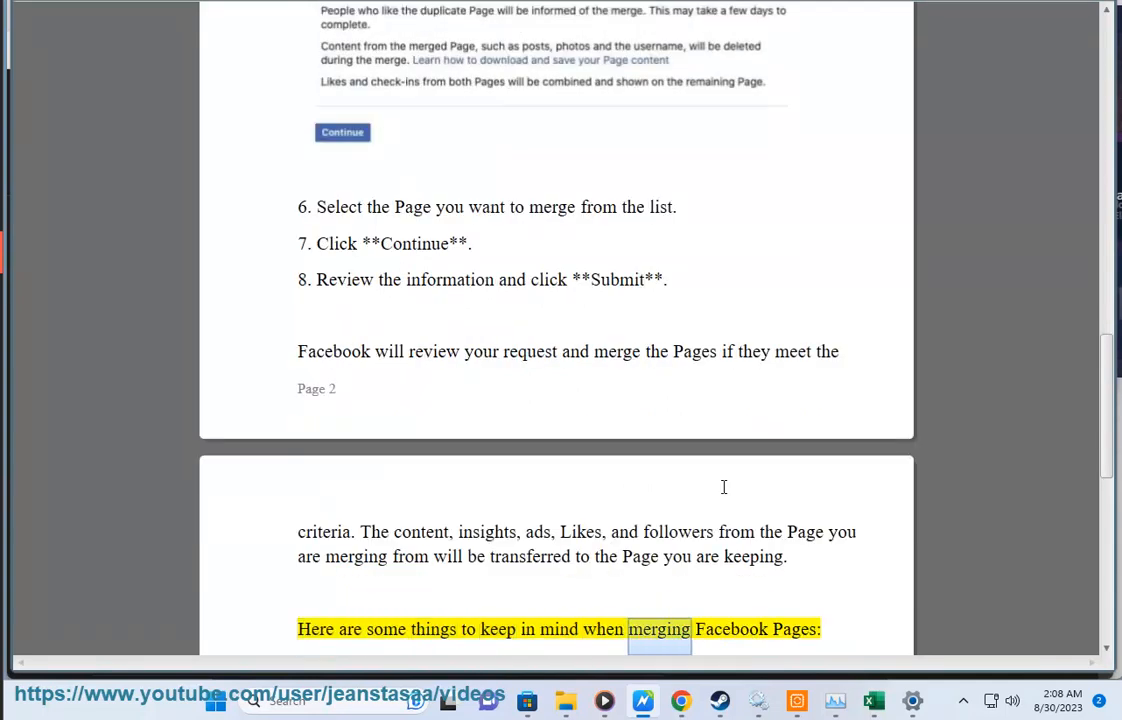
{"action": "scroll", "scroll_direction": "down", "scroll_amount": 3}
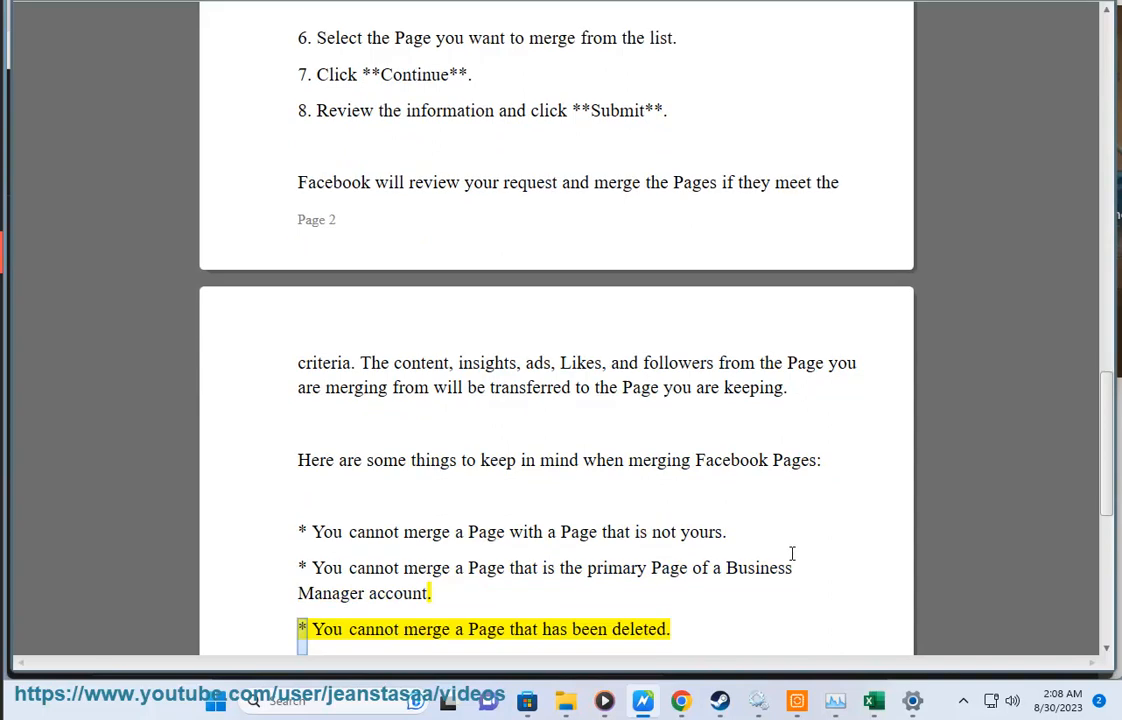
{"action": "double_click", "coordinate": [638, 628]}
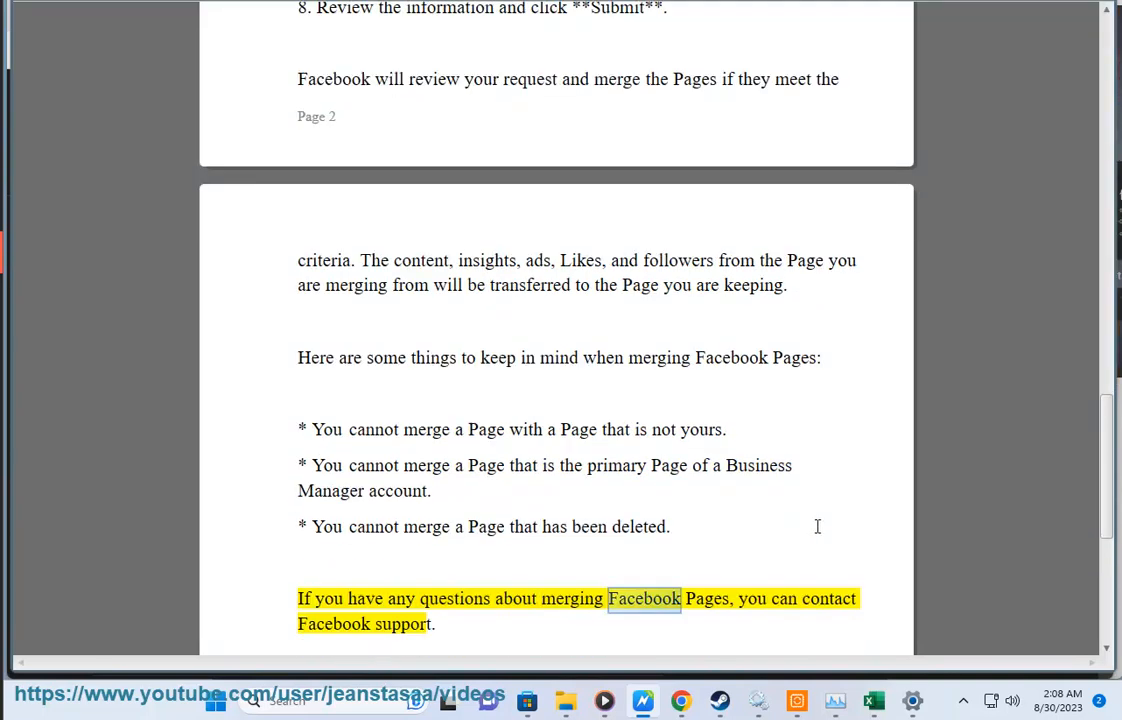
{"action": "double_click", "coordinate": [402, 623]}
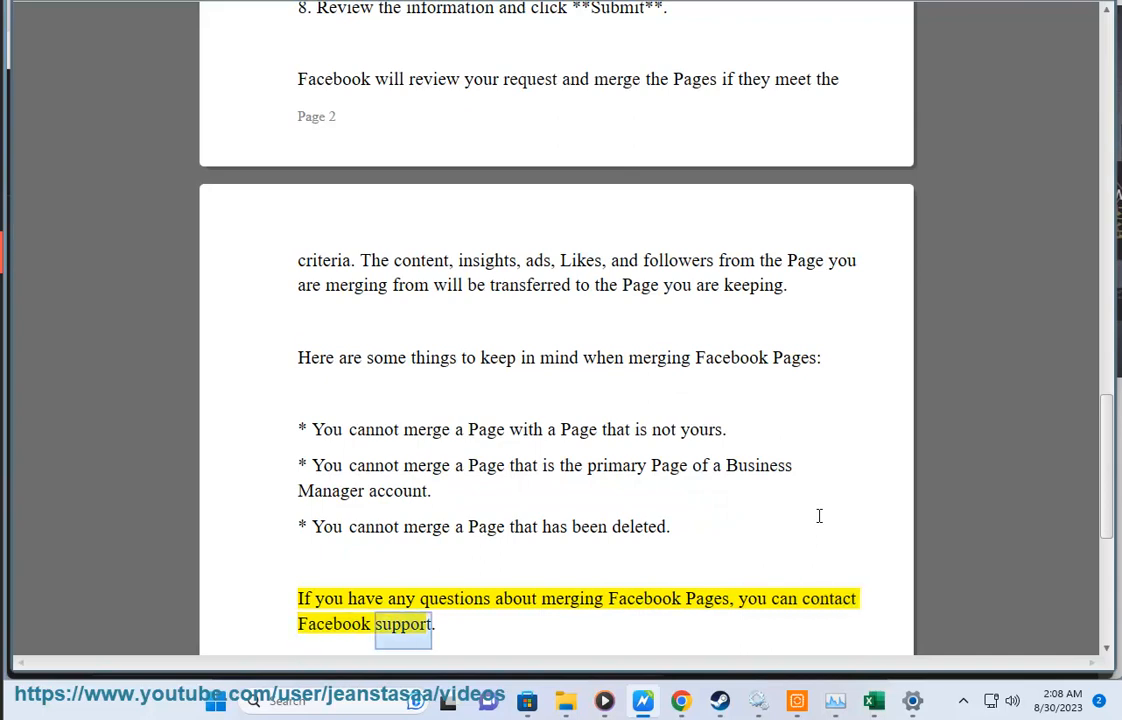